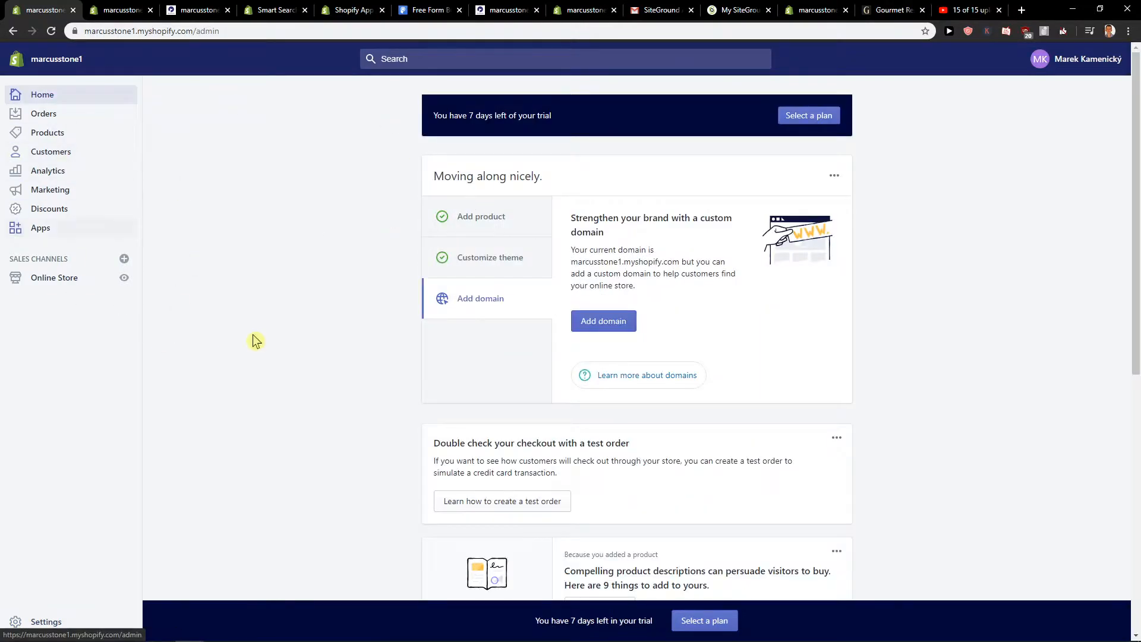
- Go from store Settings via the profile menu's Your account to the account's General details page
{"action": "left_click", "coordinate": [46, 622]}
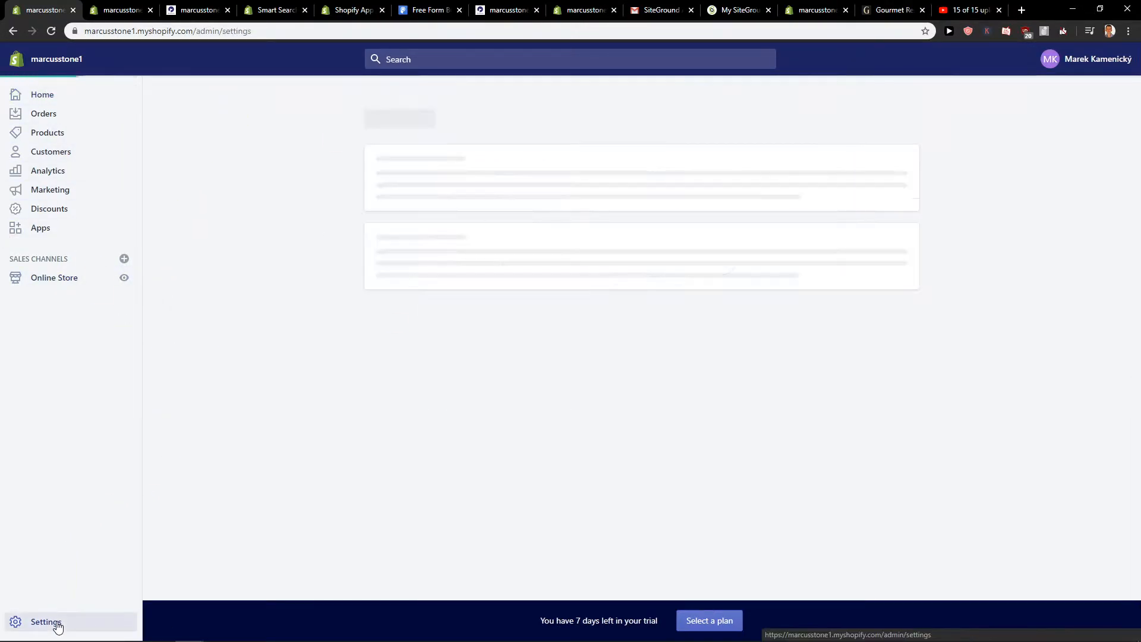
{"action": "left_click", "coordinate": [1090, 59]}
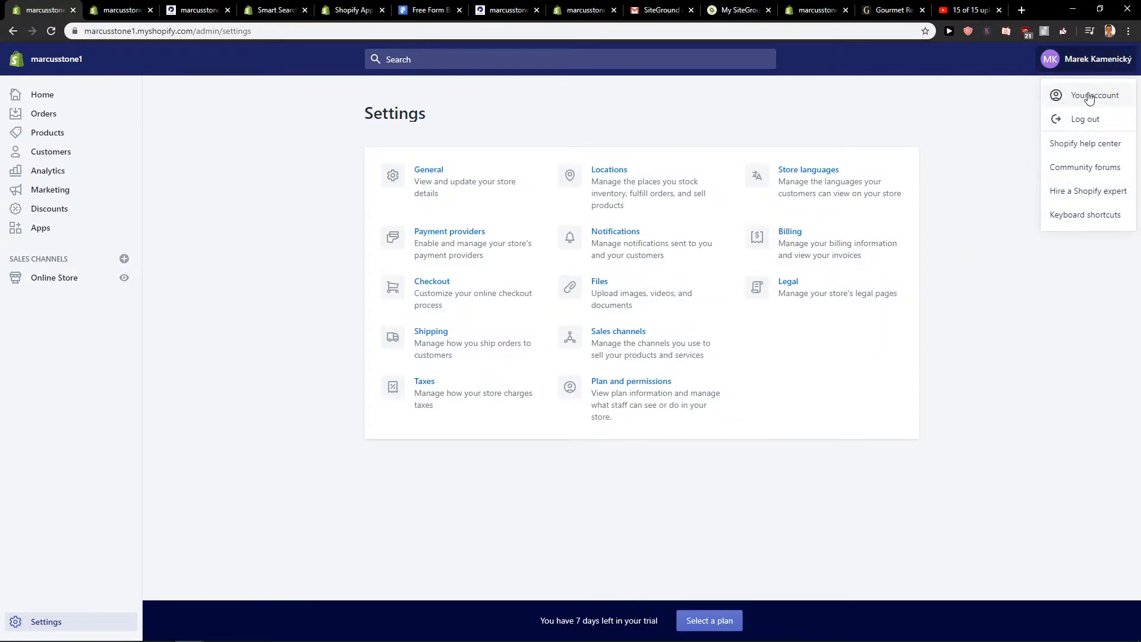
{"action": "left_click", "coordinate": [1094, 95]}
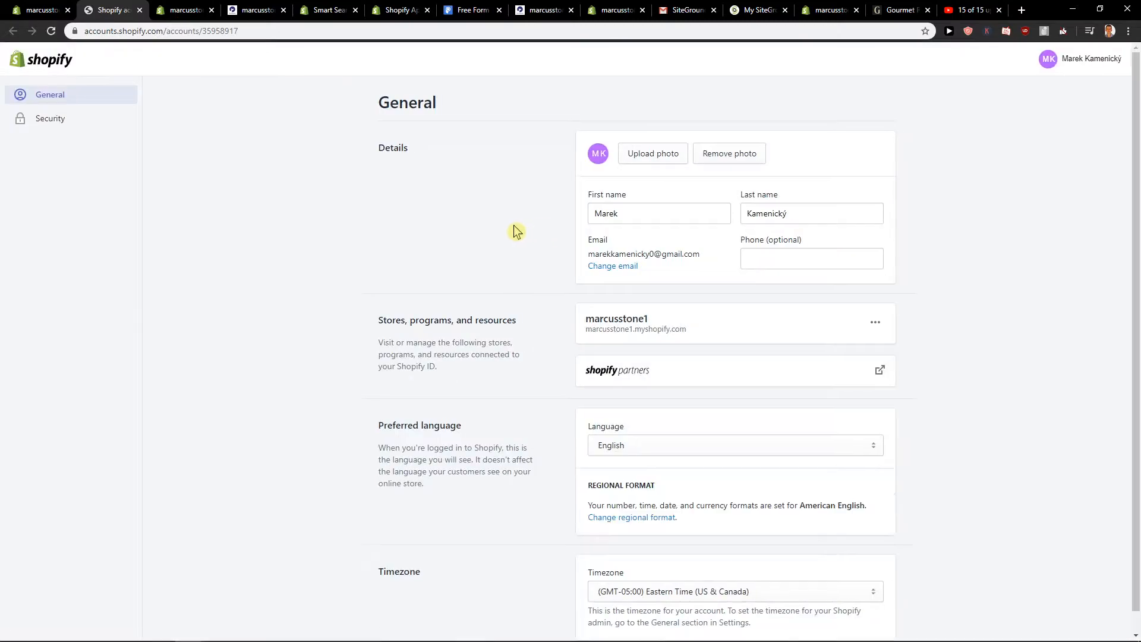
{"action": "scroll", "scroll_direction": "down", "scroll_amount": 3}
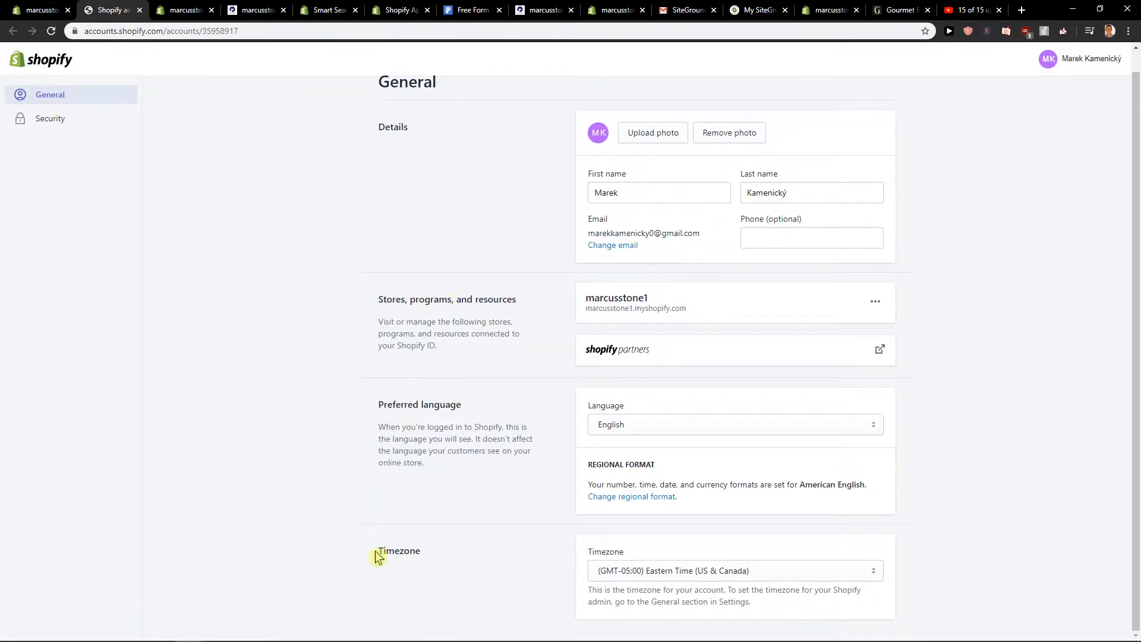
{"action": "mouse_move", "coordinate": [368, 559]}
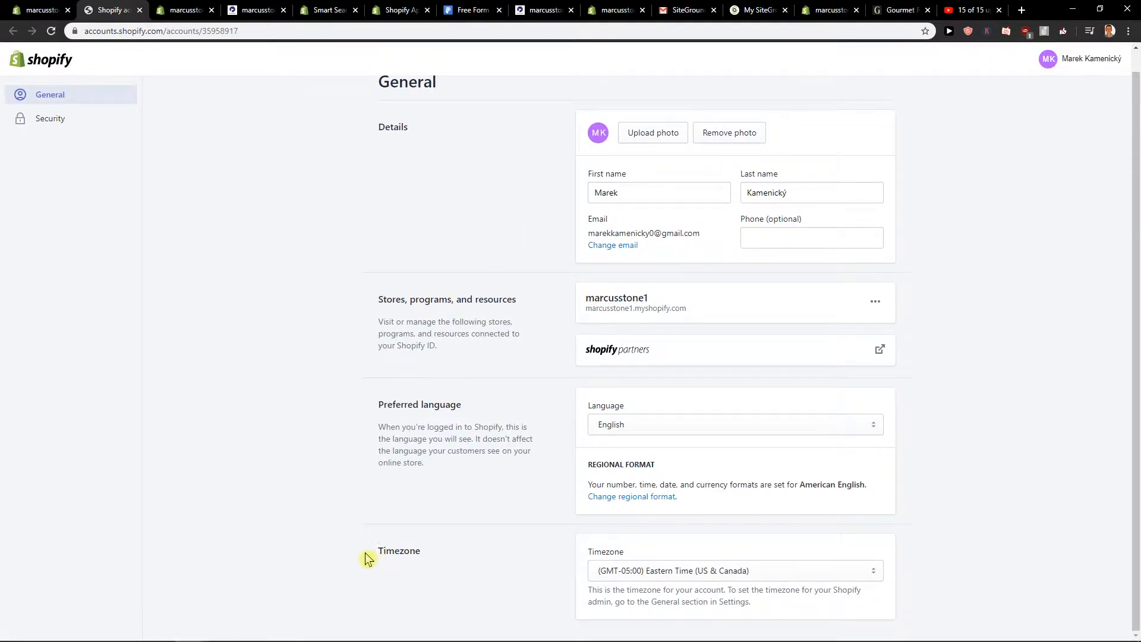
- Change the account timezone from Eastern Time to (GMT+01:00) Prague, leaving it unsaved
{"action": "left_click", "coordinate": [733, 570]}
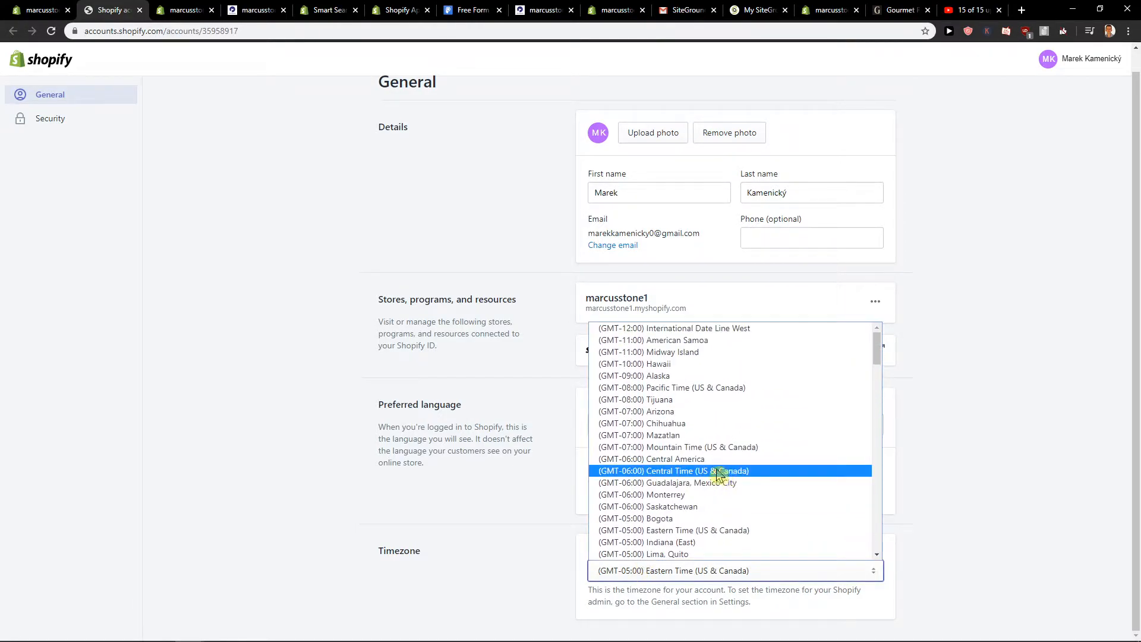
{"action": "scroll", "scroll_direction": "down", "scroll_amount": 3}
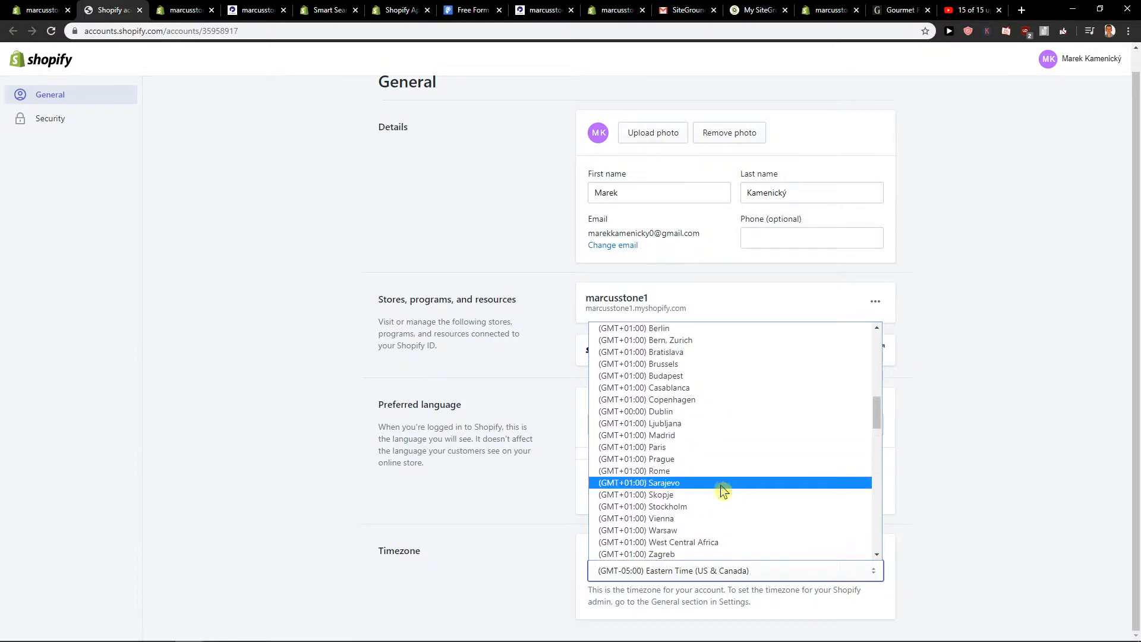
{"action": "left_click", "coordinate": [636, 458]}
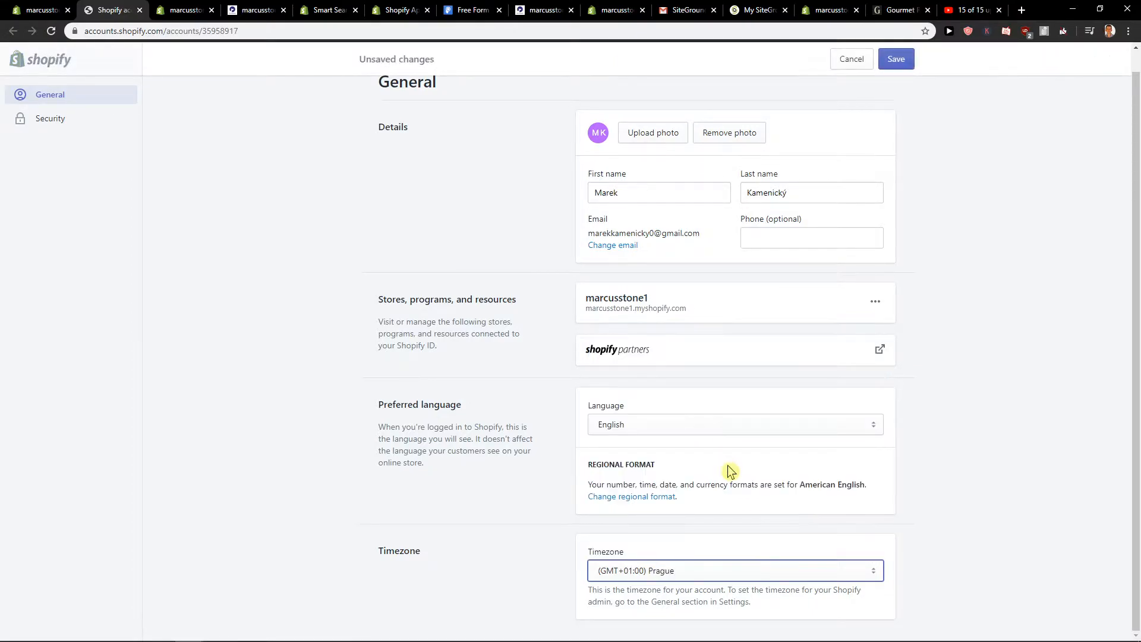
{"action": "mouse_move", "coordinate": [913, 522]}
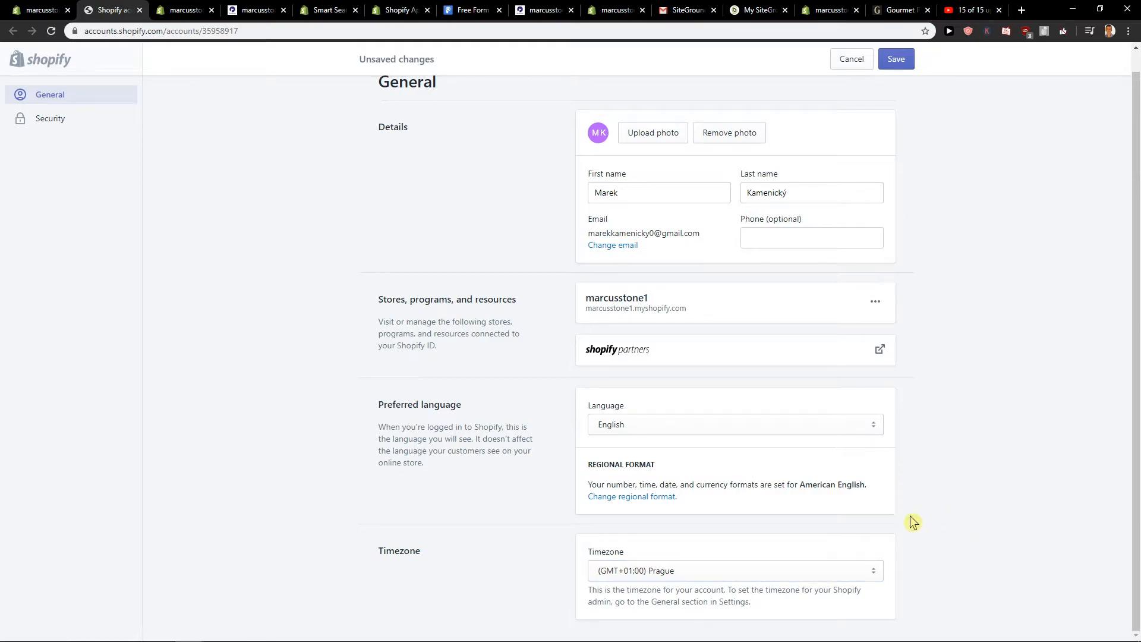
{"action": "mouse_move", "coordinate": [1016, 476]}
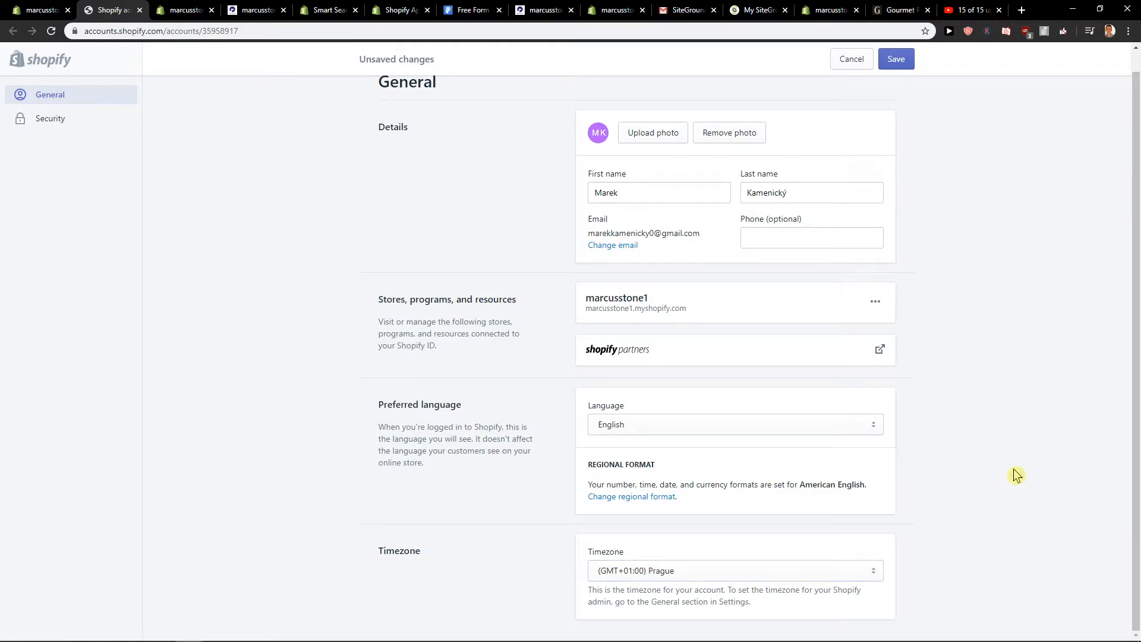